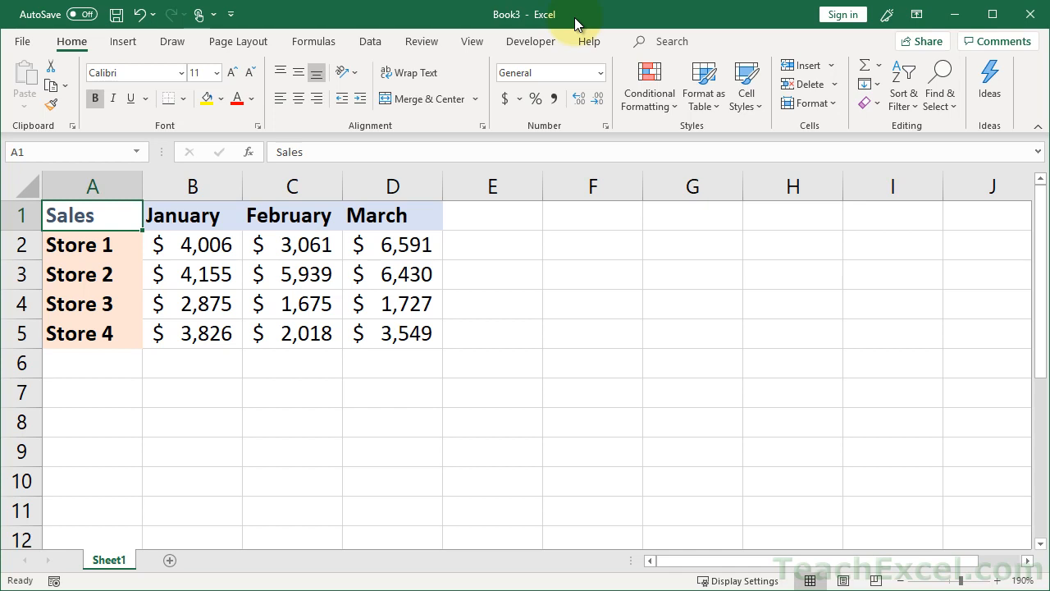
pyautogui.moveTo(193, 206)
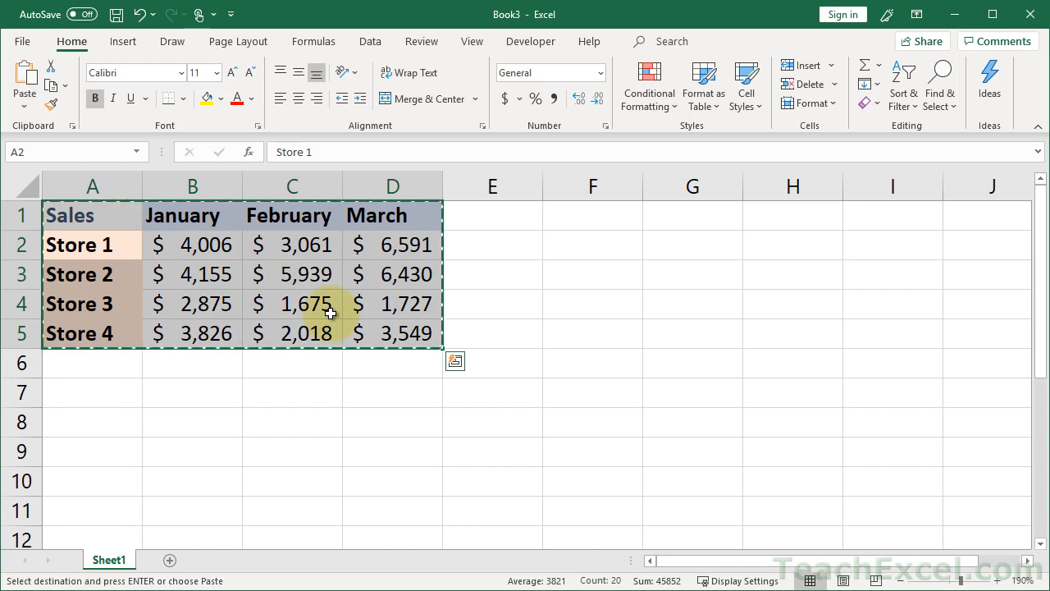
pyautogui.click(92, 393)
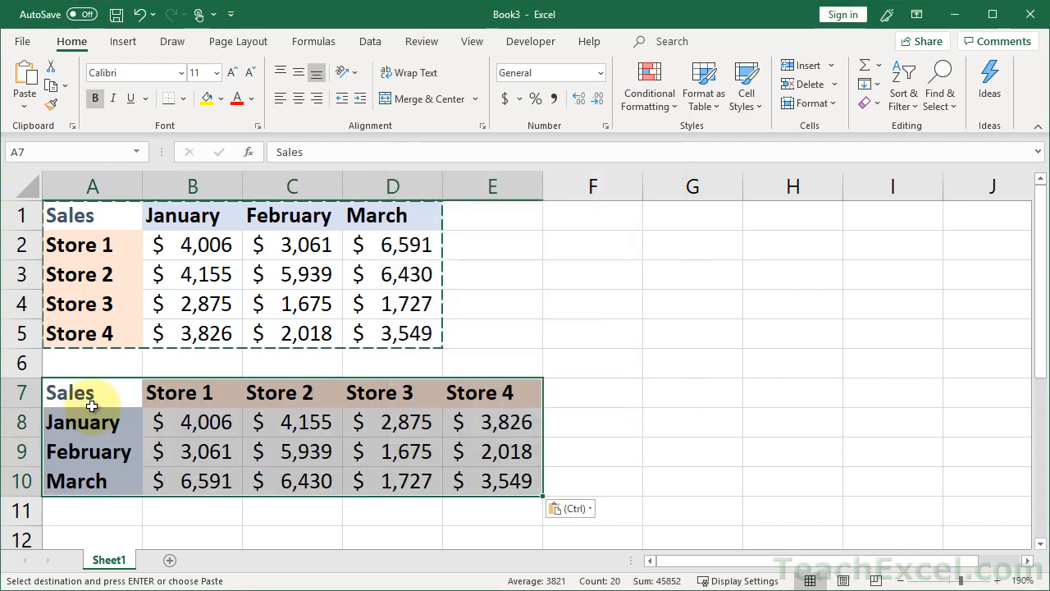
pyautogui.click(92, 392)
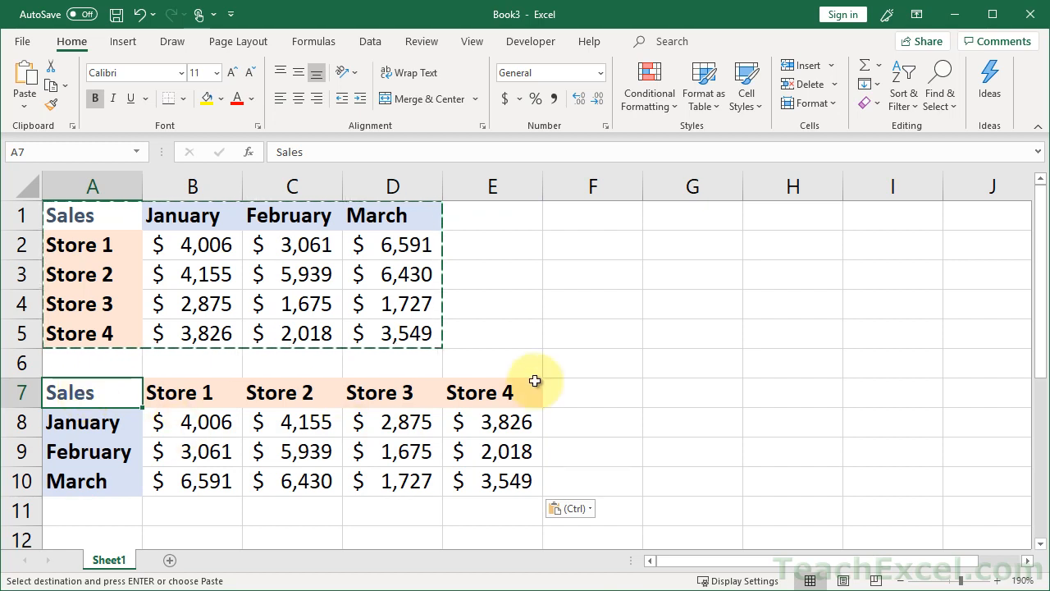
pyautogui.moveTo(470, 479)
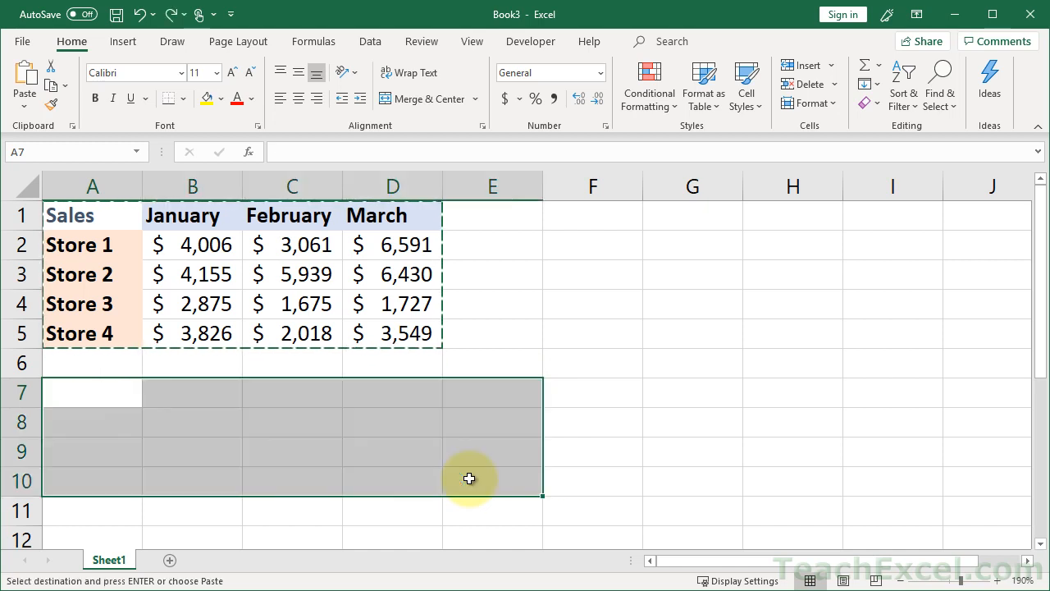
# Select the original sales table A1:D5 and copy it to the clipboard.
pyautogui.click(103, 387)
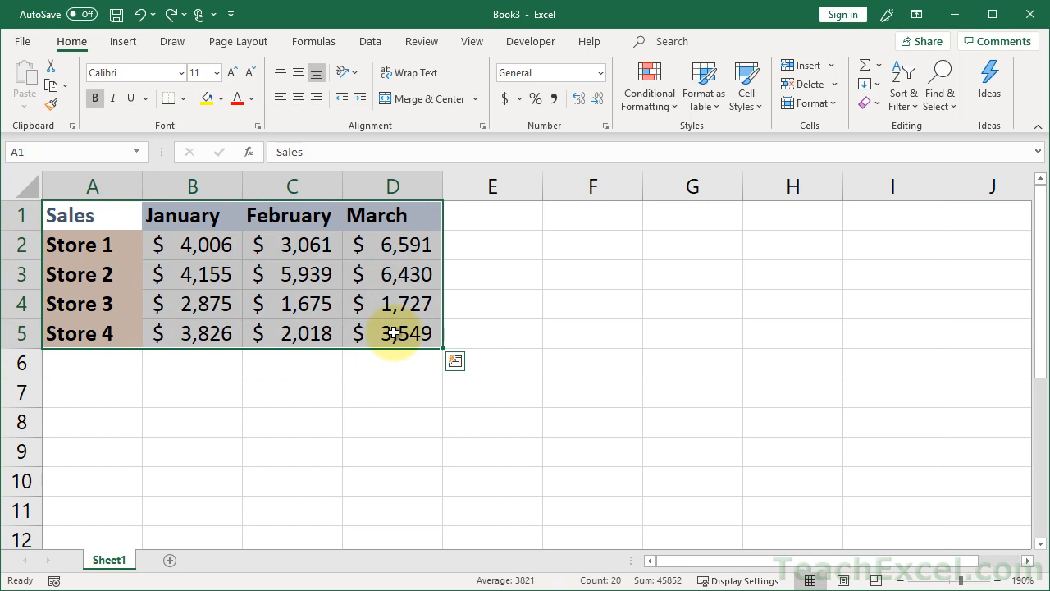
pyautogui.press('ctrl+c')
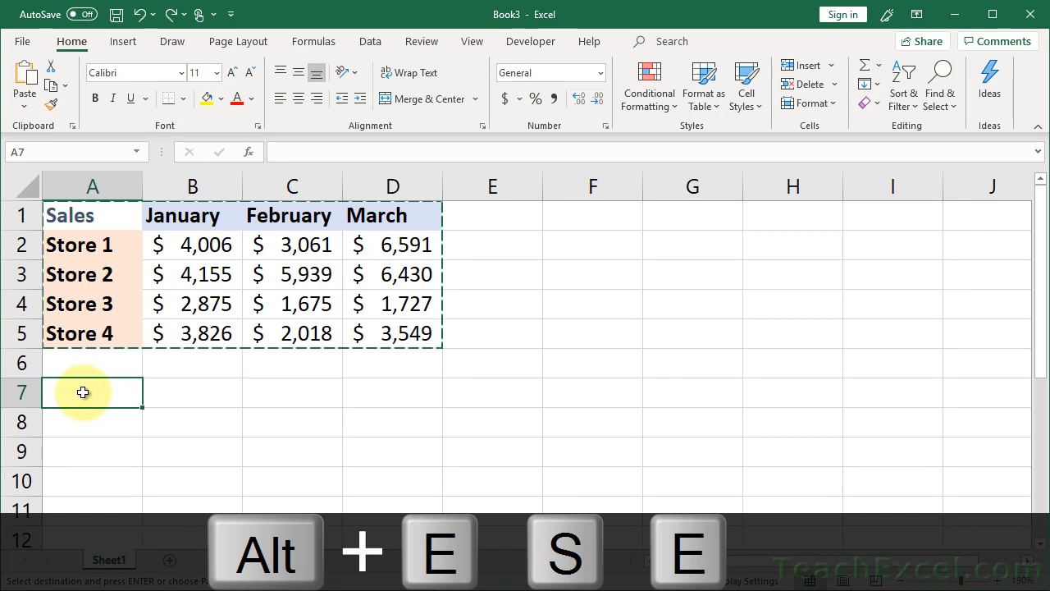
# Open the right-click paste menu on empty cell A7.
pyautogui.rightClick(82, 392)
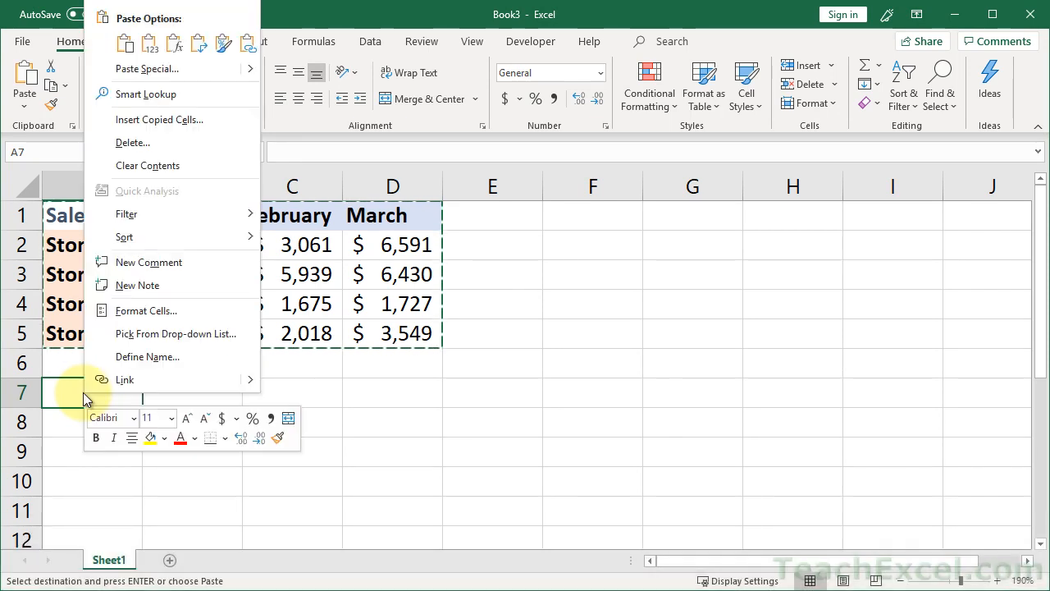
pyautogui.moveTo(217, 75)
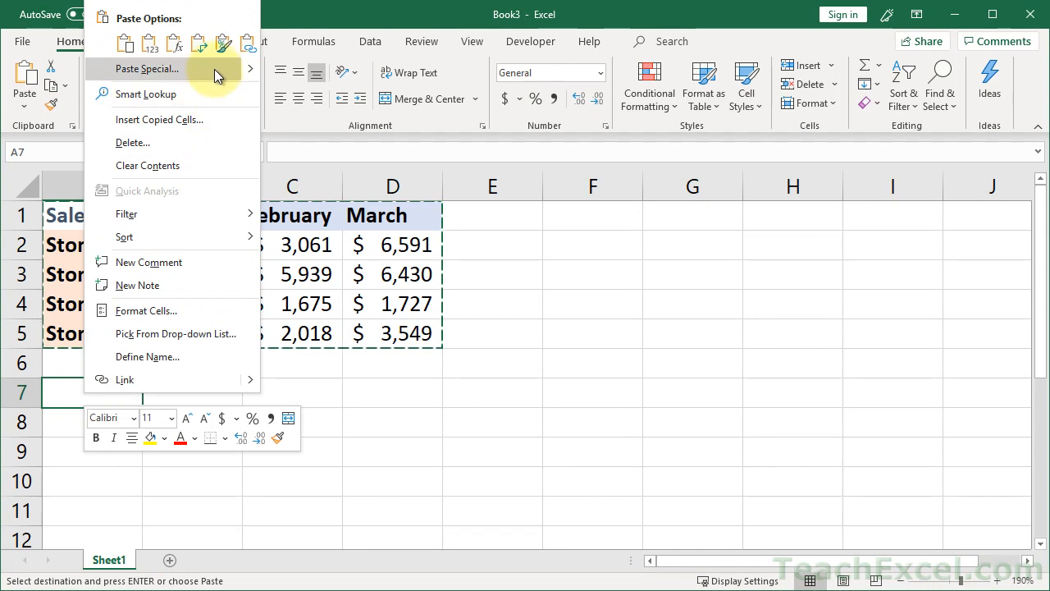
pyautogui.moveTo(250, 67)
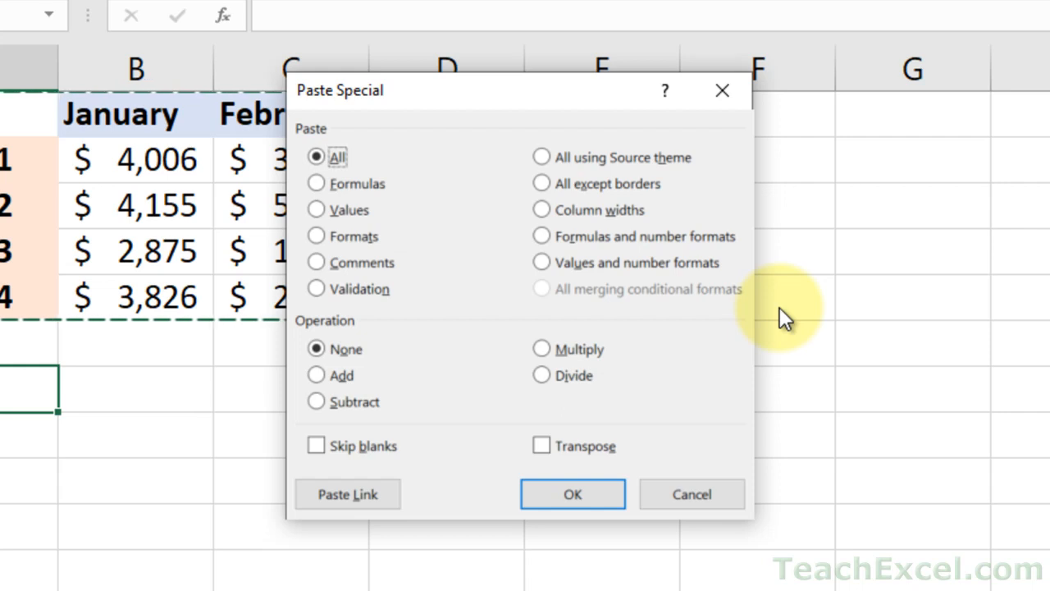
pyautogui.moveTo(459, 262)
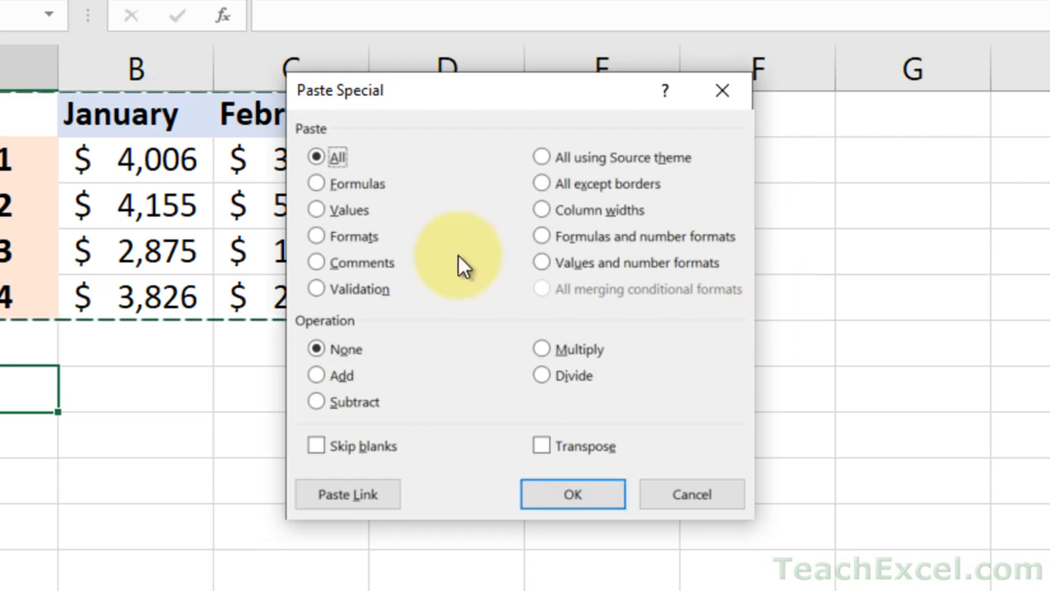
# Paste the table at A7 with Paste Special Transpose enabled.
pyautogui.moveTo(459, 91); pyautogui.dragTo(513, 67)
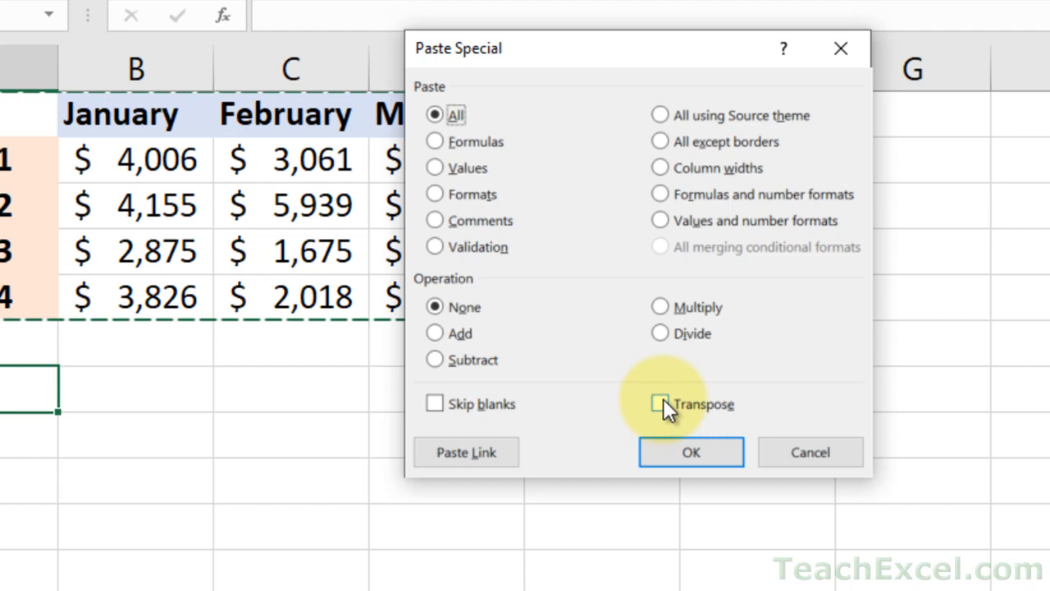
pyautogui.click(661, 404)
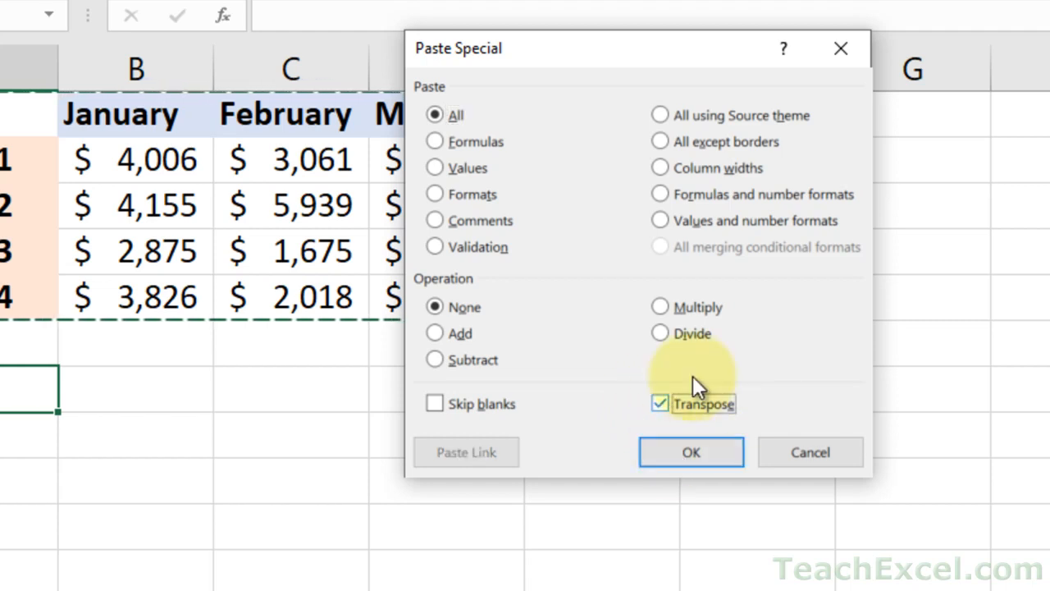
pyautogui.moveTo(603, 304)
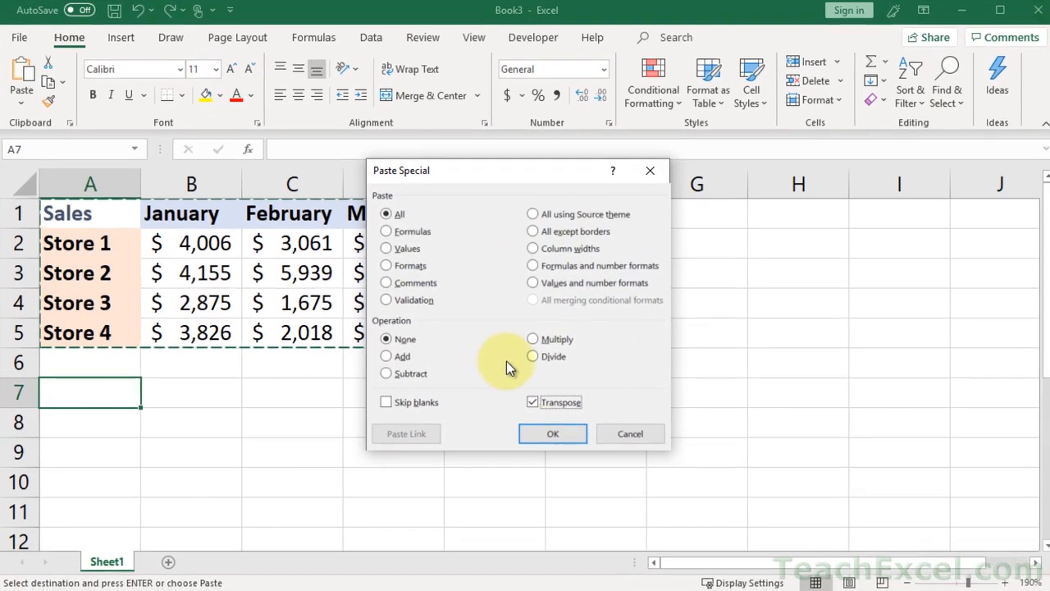
pyautogui.click(553, 433)
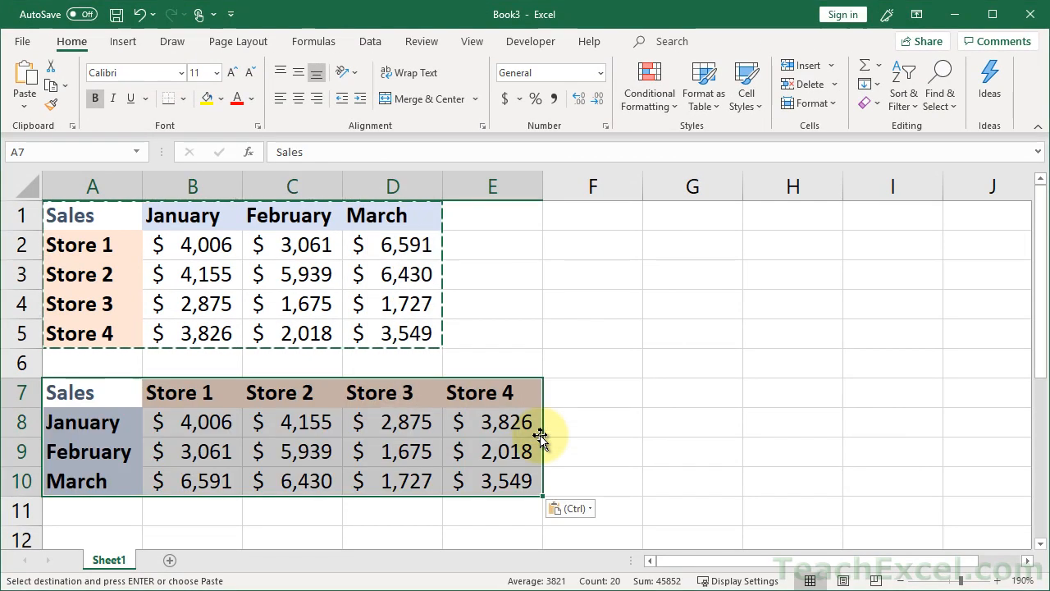